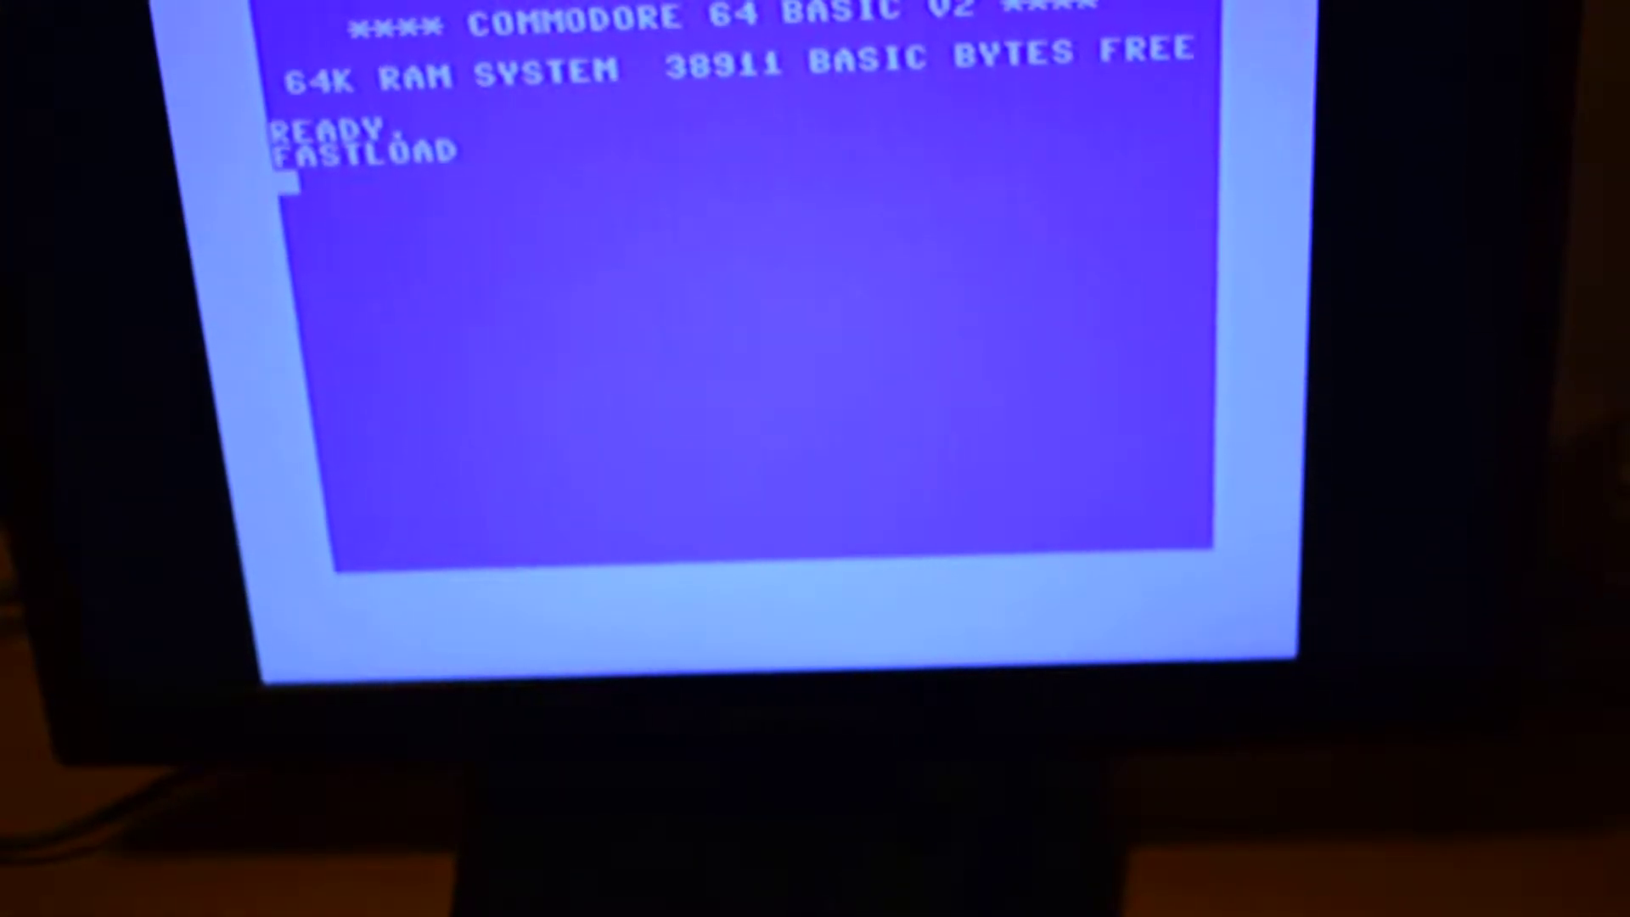
Step: Load the first file from drive 9 with LOAD"*",9,1 and wait for READY
type("LOAD\"*\",")
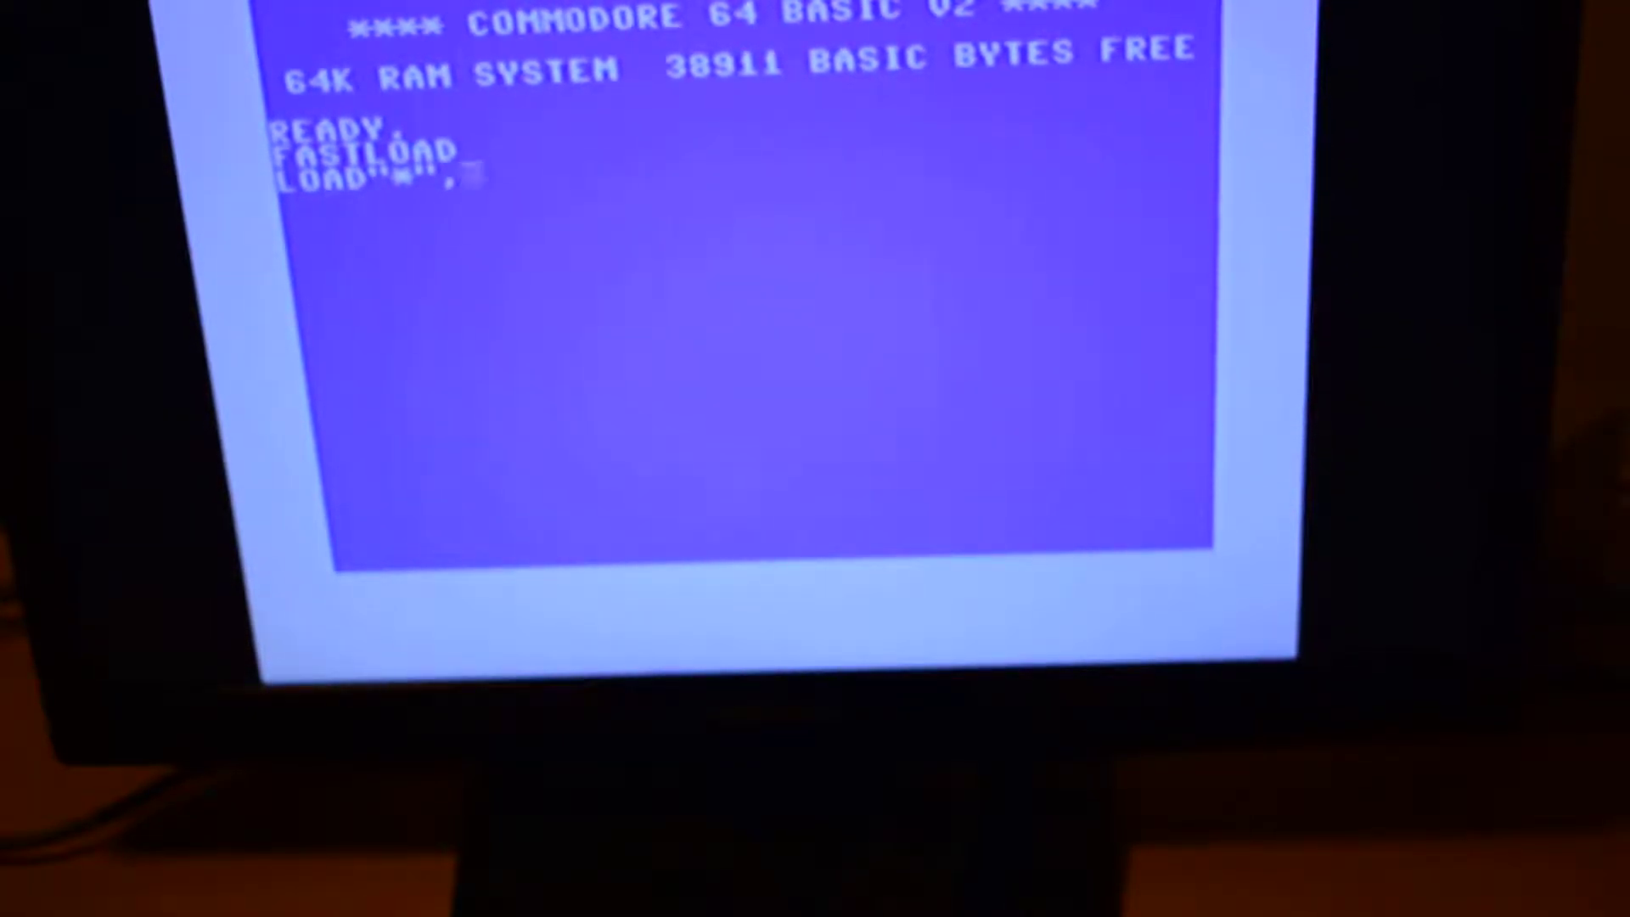
type("9,1")
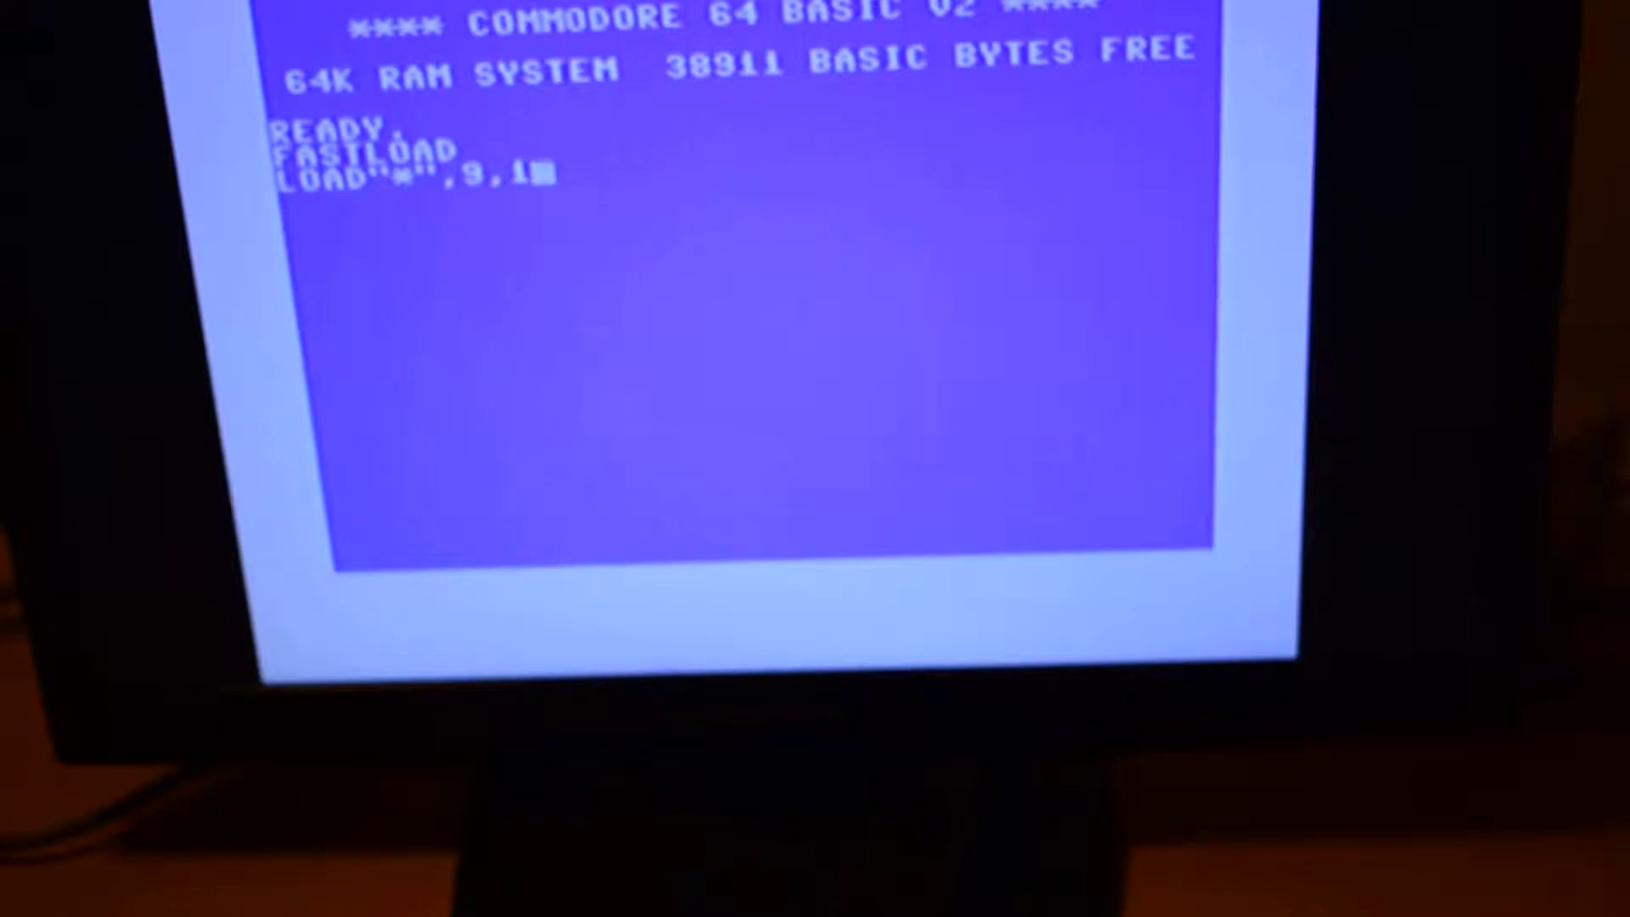
key("Return")
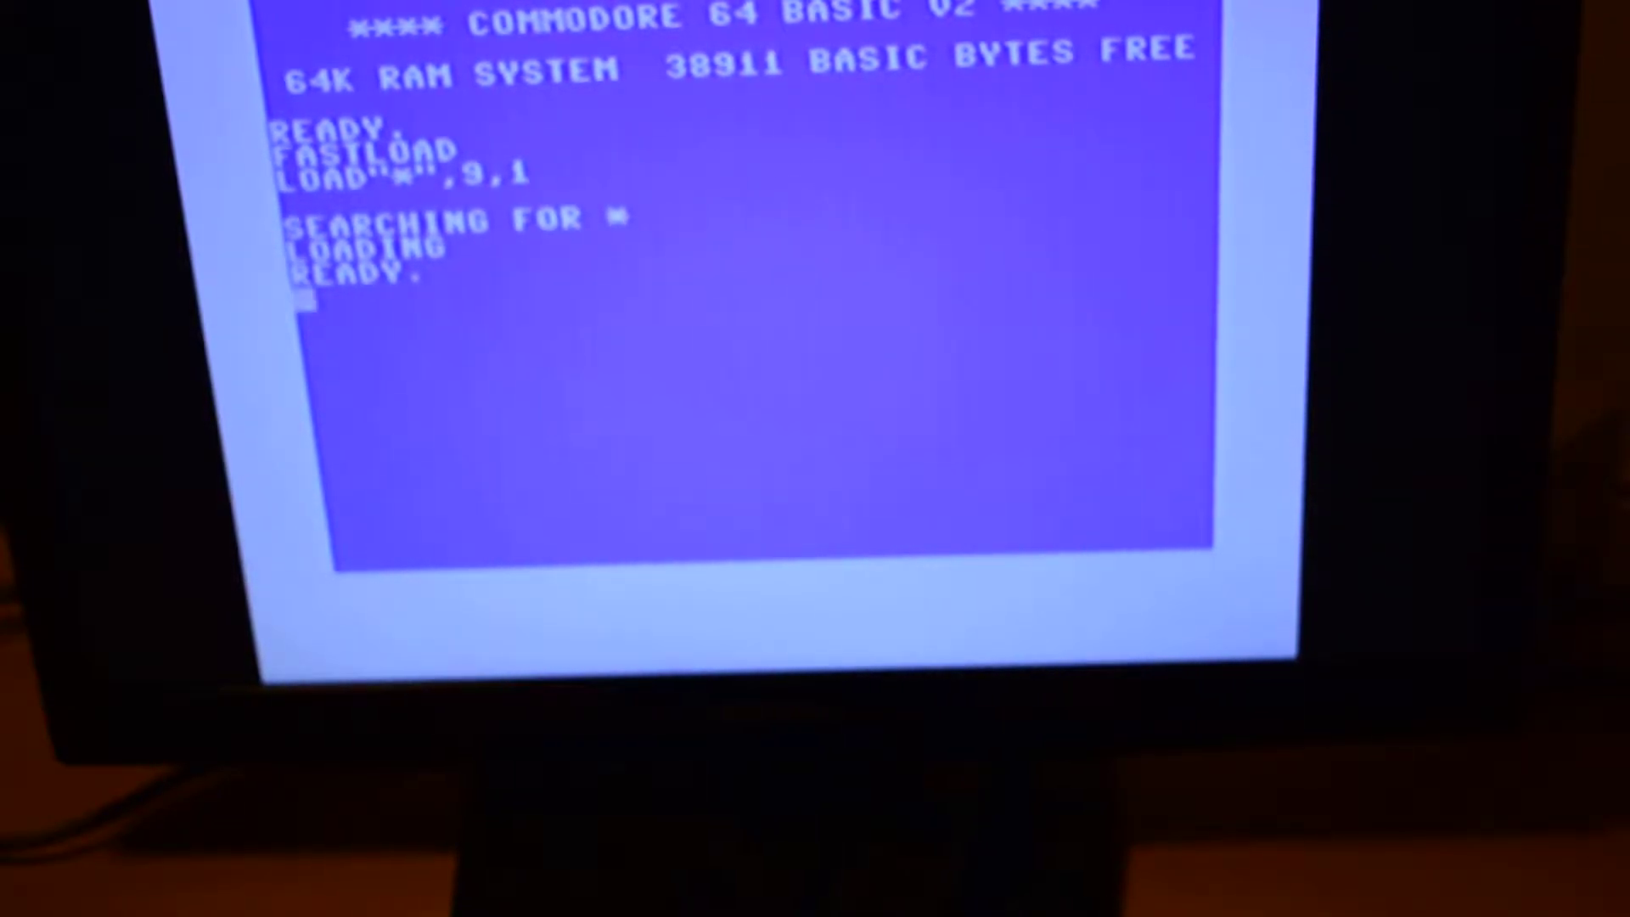